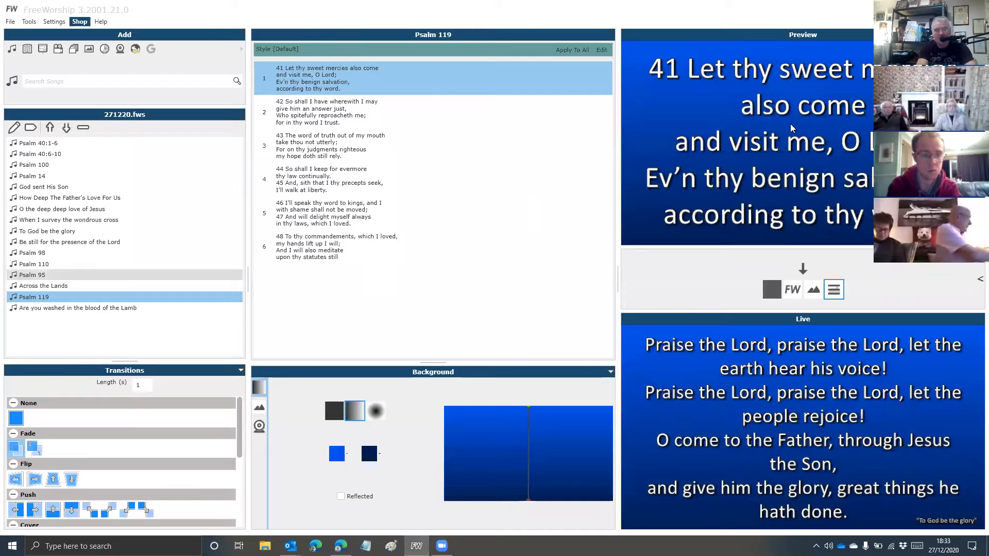
Select Psalm 95 in the service list to show its verses live
click(32, 275)
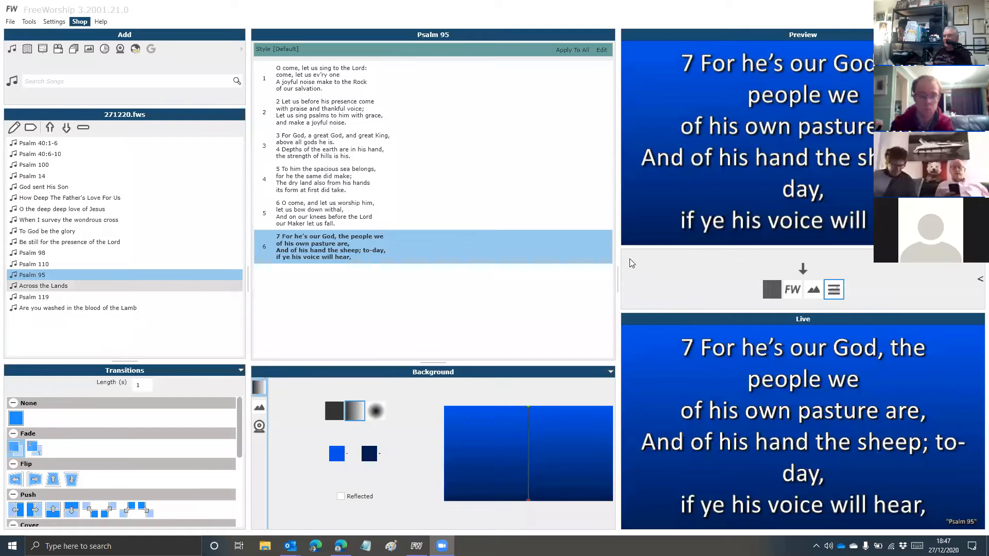
Select 'Across the Lands' and send its Chorus 1 slide live
click(42, 286)
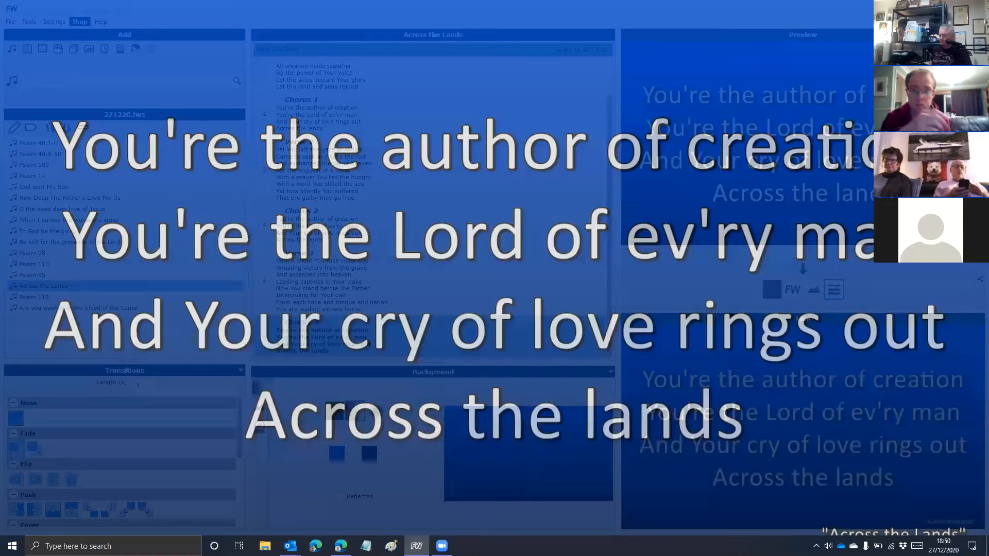
click(34, 297)
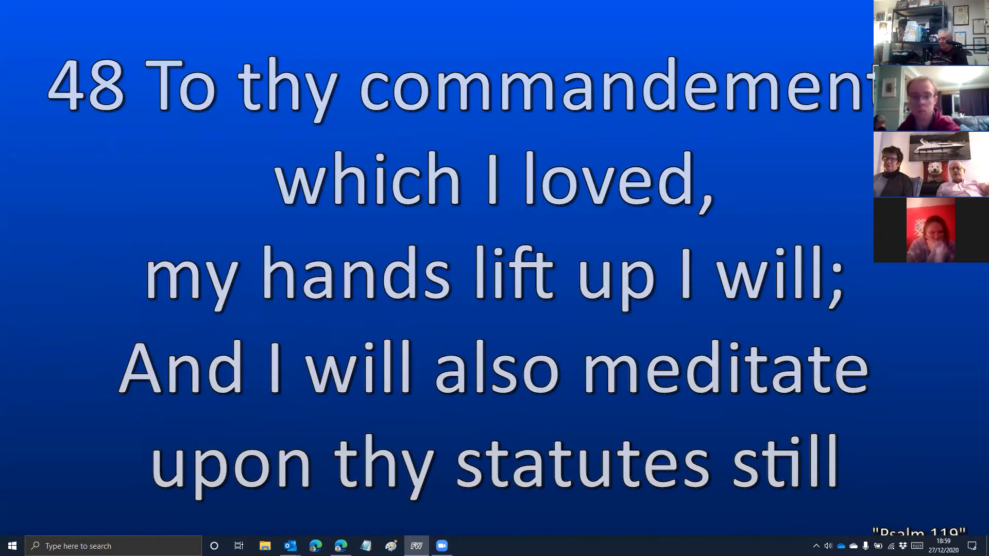
Load 'Are you washed in the blood of the Lamb' into preview, keeping Psalm 119:48 live
click(415, 545)
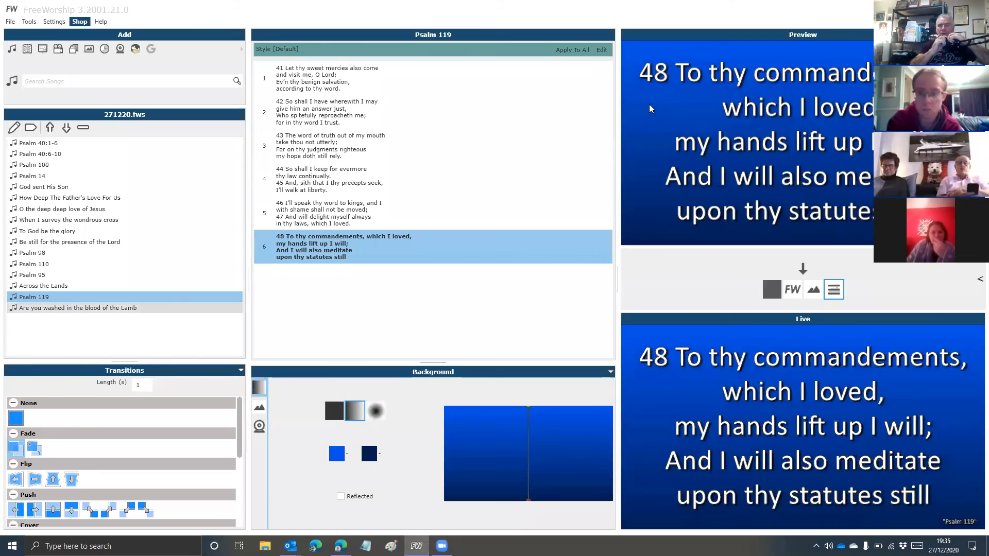
click(77, 308)
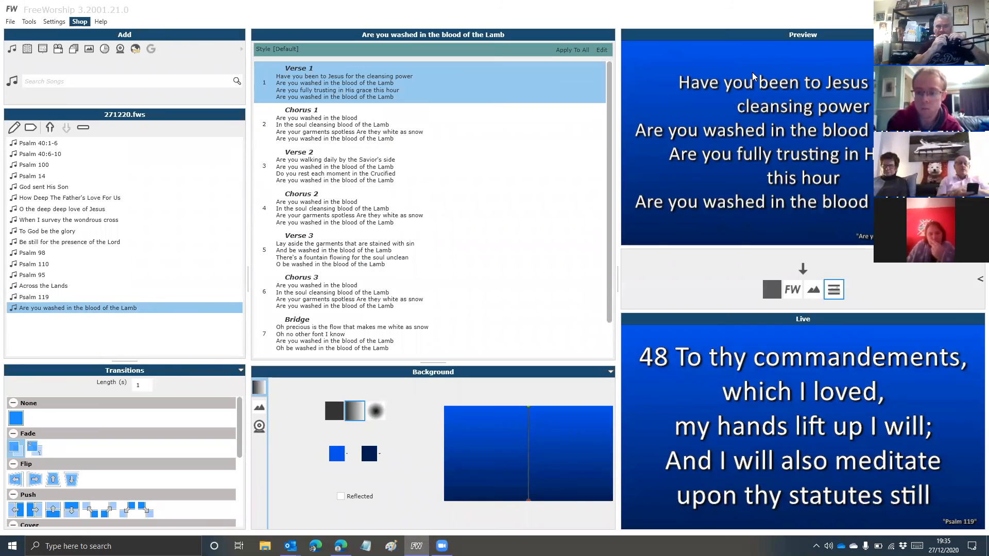
mouse_move(661, 290)
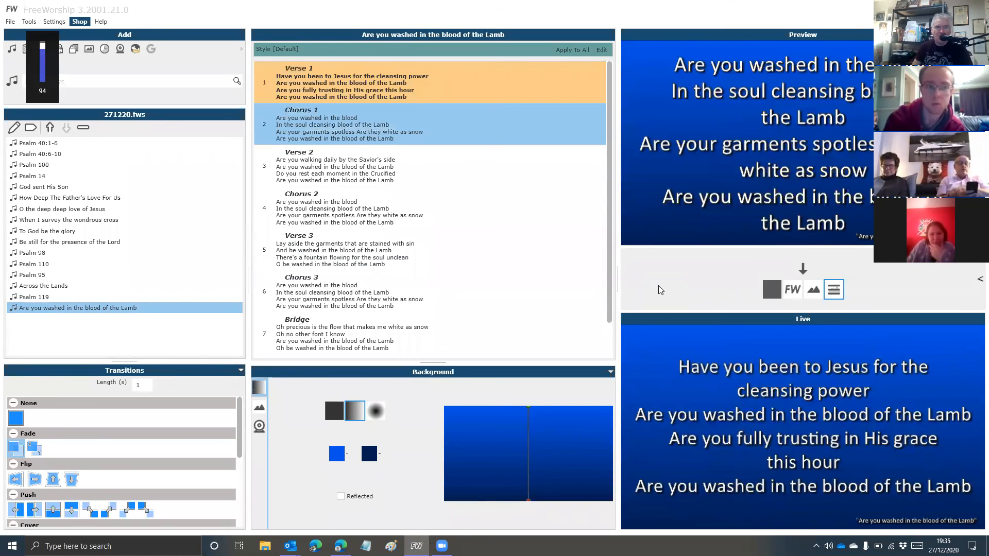
drag(42, 48, 42, 73)
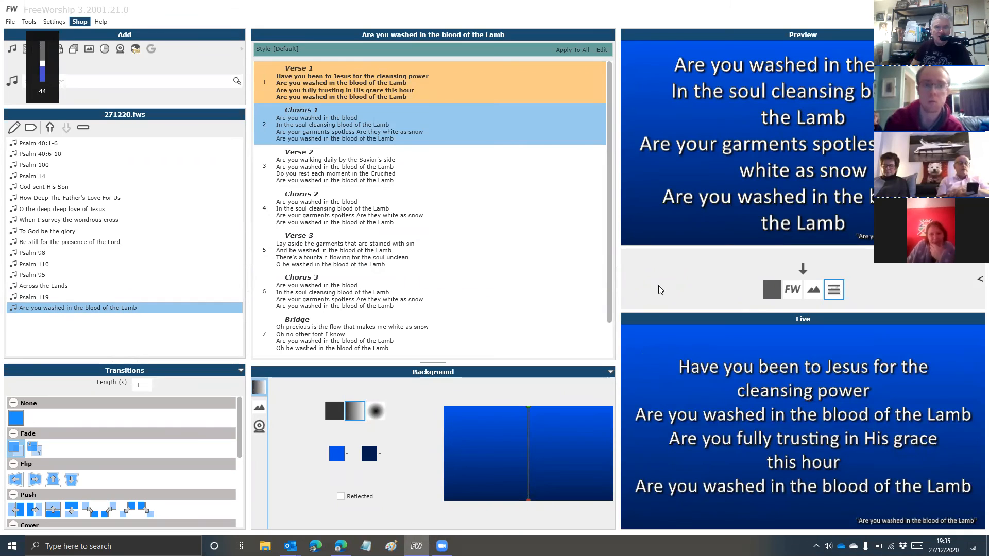